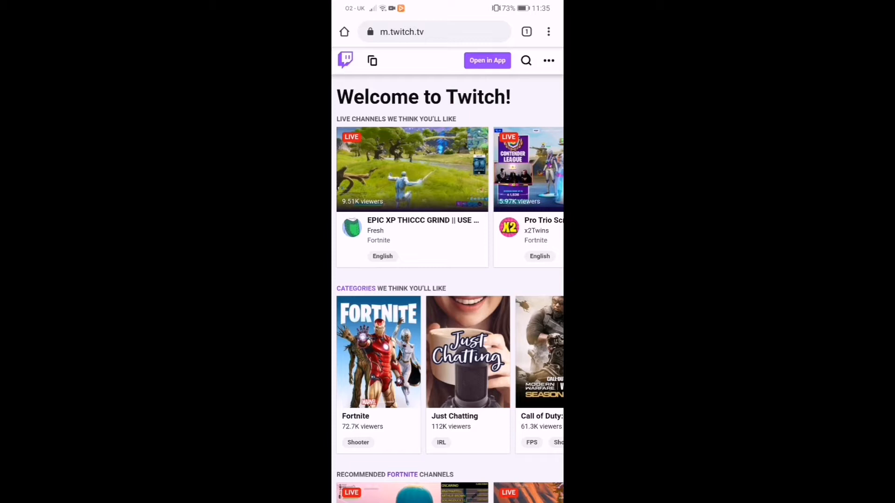
Step: Enable Chrome's 'Desktop site' option so twitch.tv shows its desktop layout
click(548, 60)
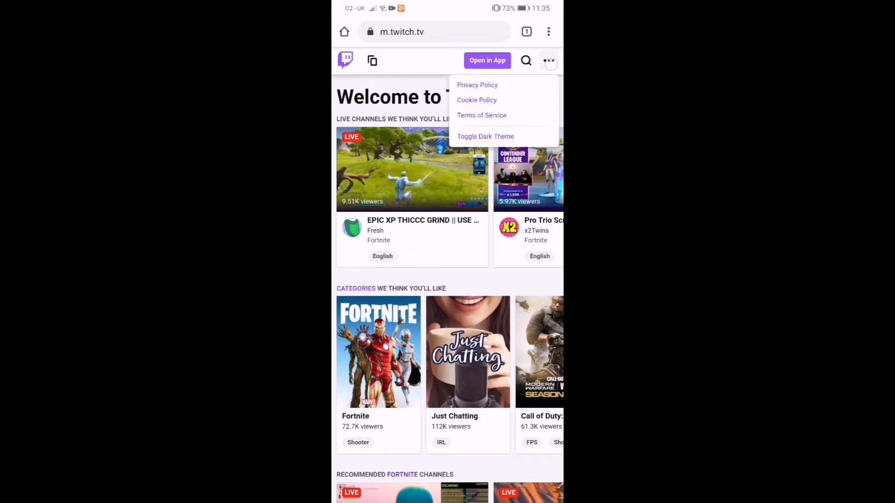
click(549, 60)
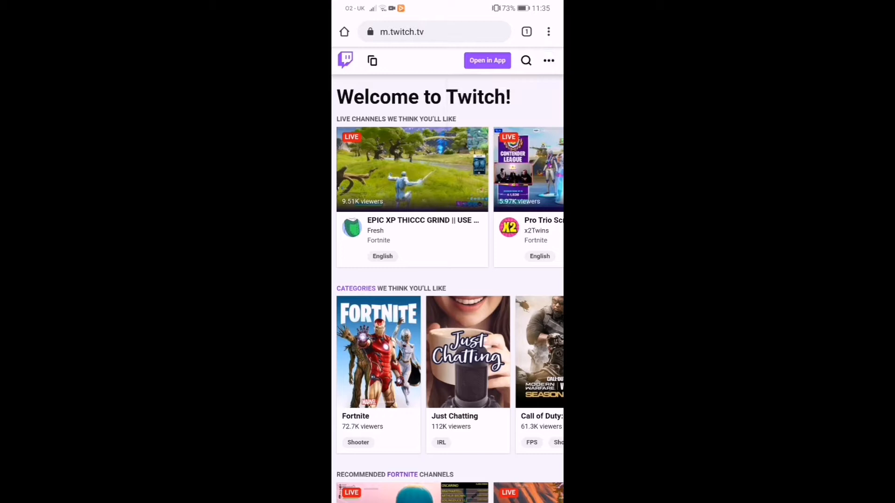
click(548, 60)
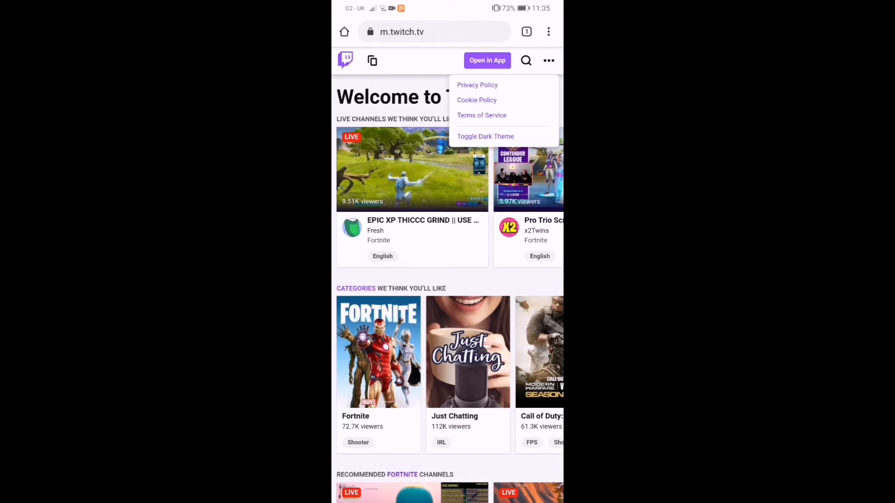
click(548, 60)
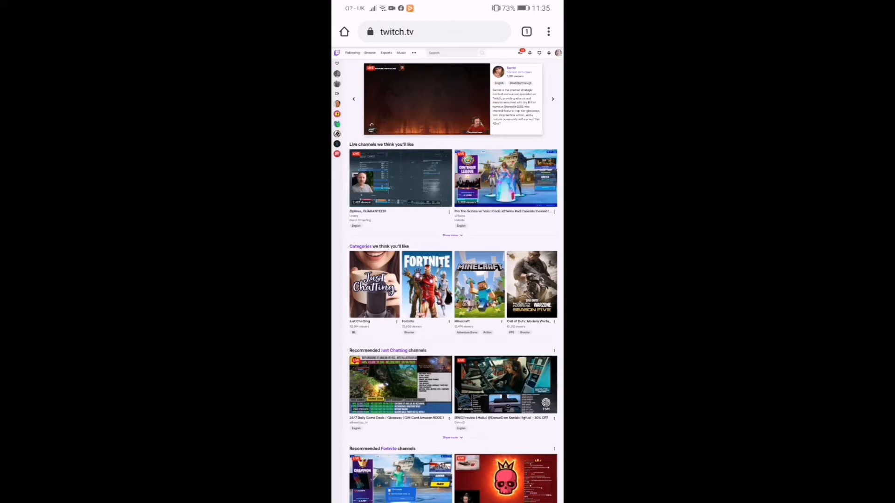
Step: Open Settings from the Twitch avatar menu to reach the profile settings page
click(558, 53)
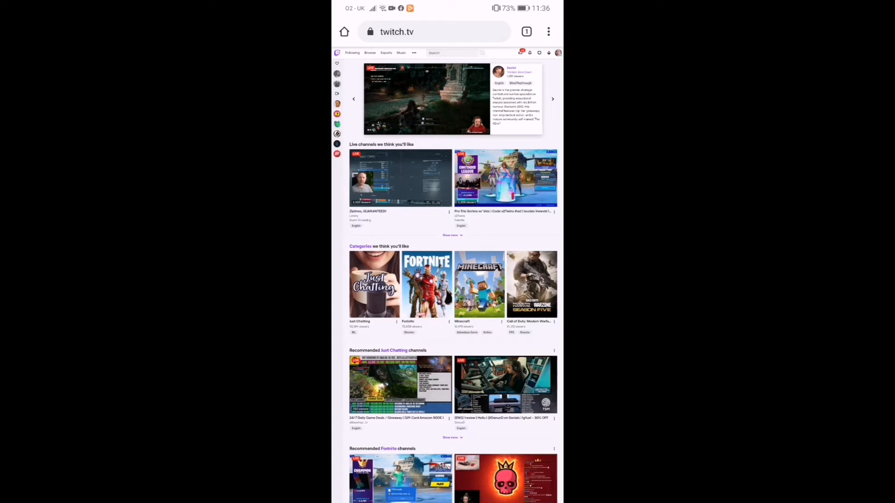
click(557, 53)
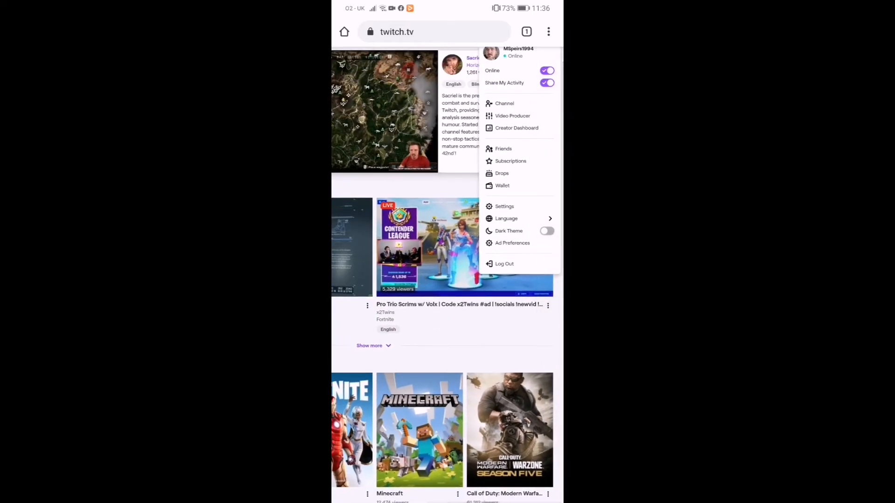
click(504, 206)
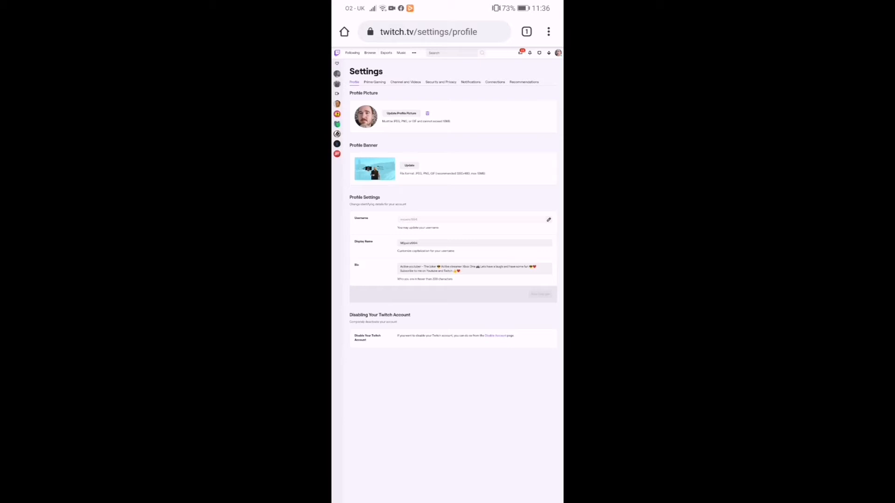
click(402, 113)
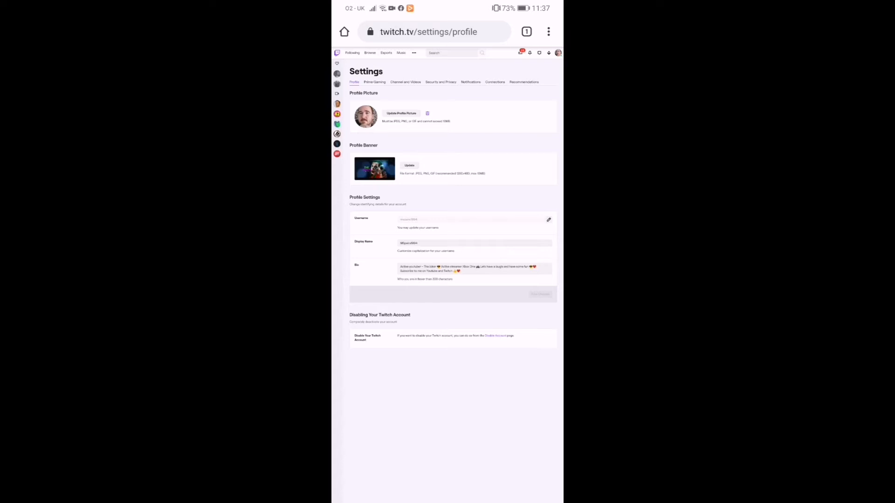
Step: Bring up the Update Profile Picture dialog after setting the dark banner
click(402, 113)
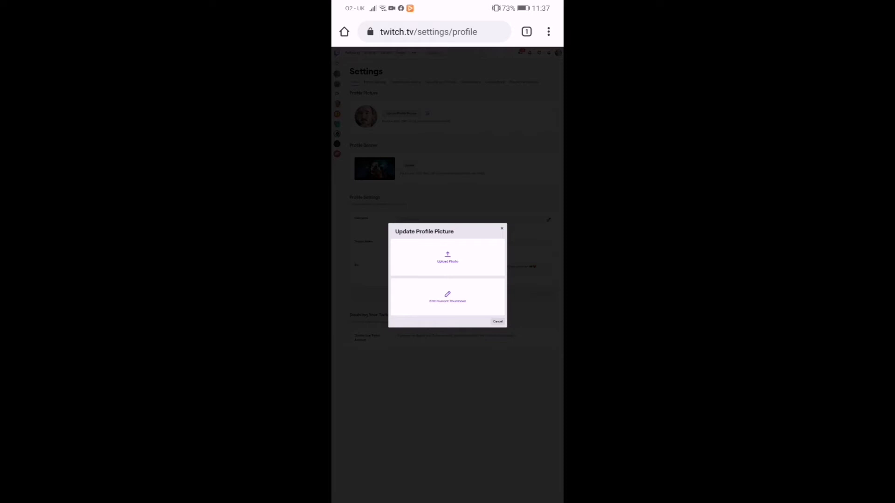
Step: Cancel the Update Profile Picture dialog to return to profile settings
click(448, 257)
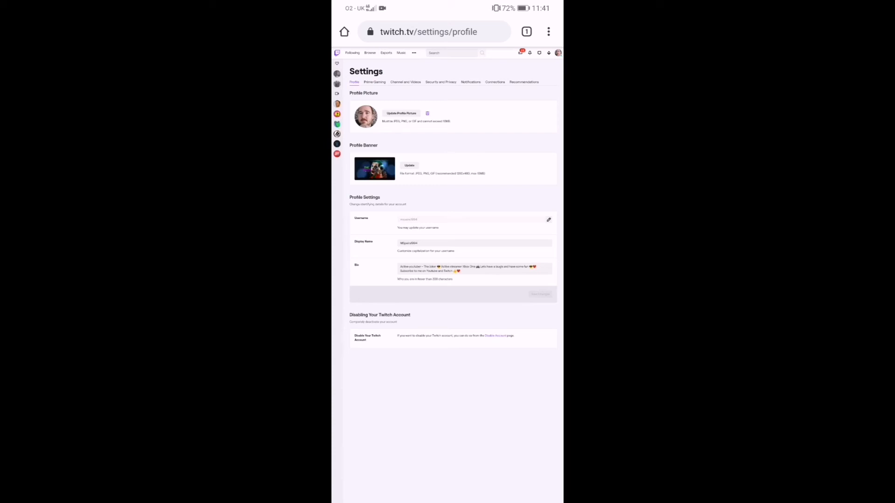
Step: Upload the colourful Joker painting from the gallery and save it as the profile picture
click(401, 113)
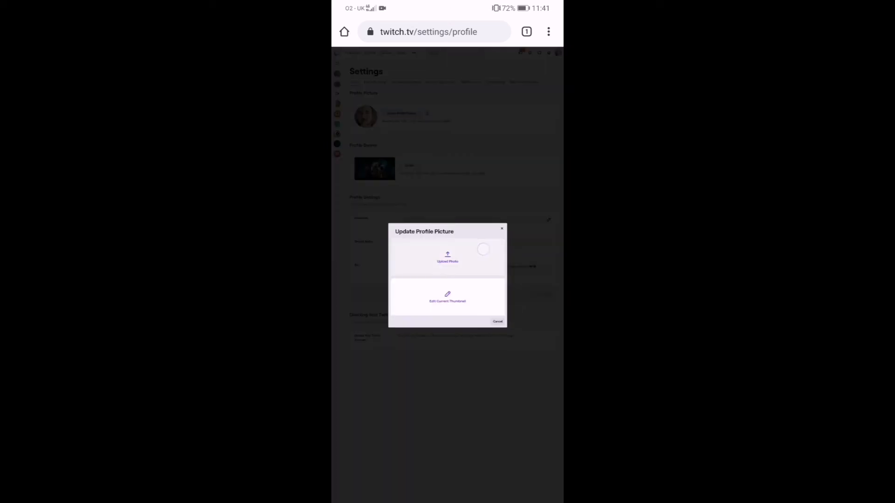
click(448, 257)
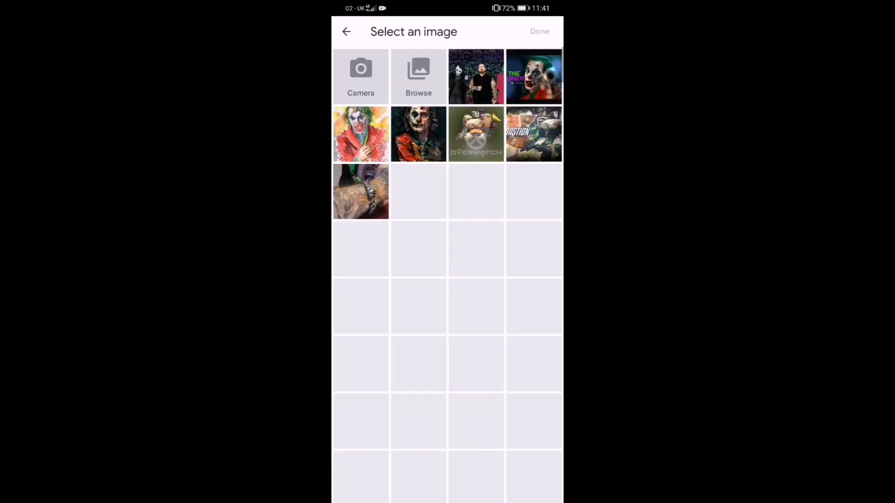
click(360, 135)
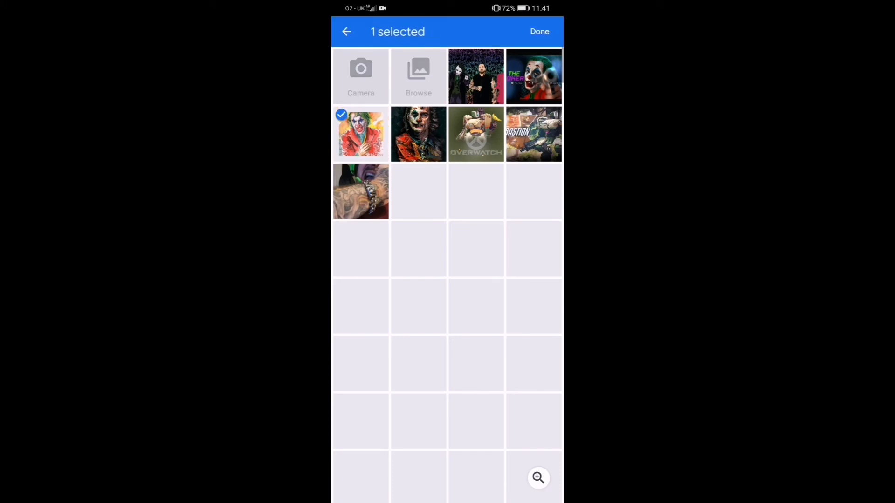
click(539, 31)
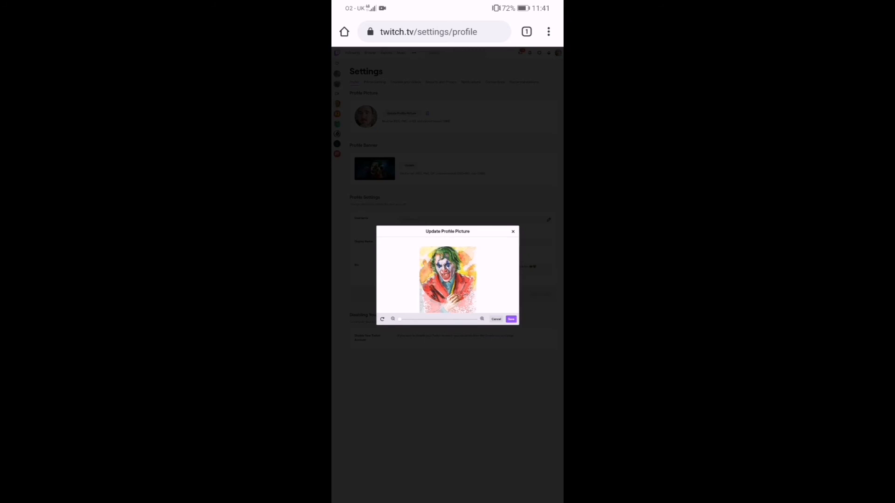
click(511, 319)
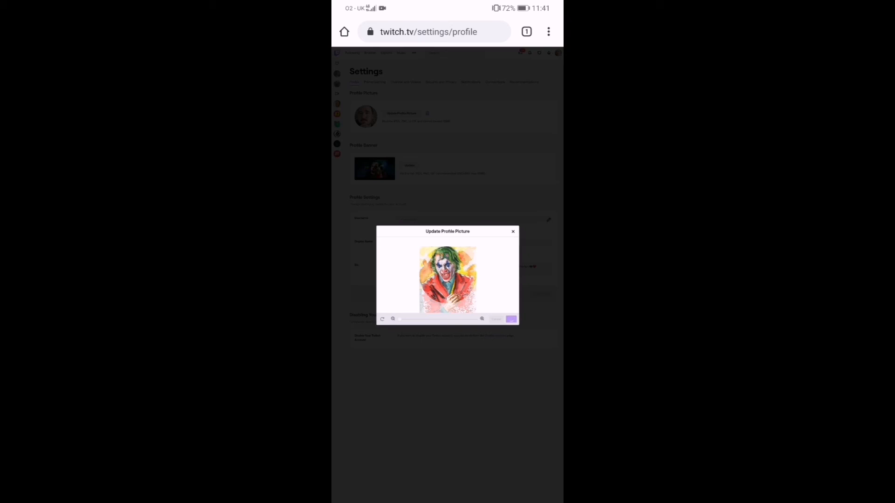
click(511, 319)
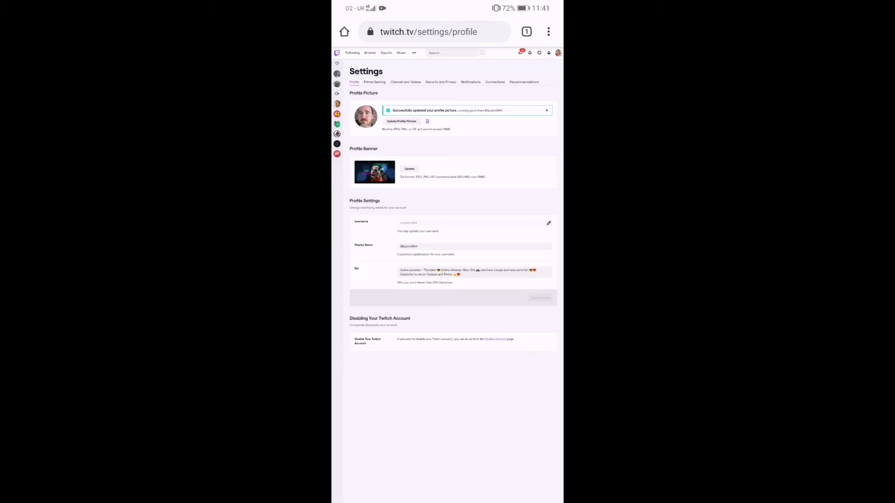